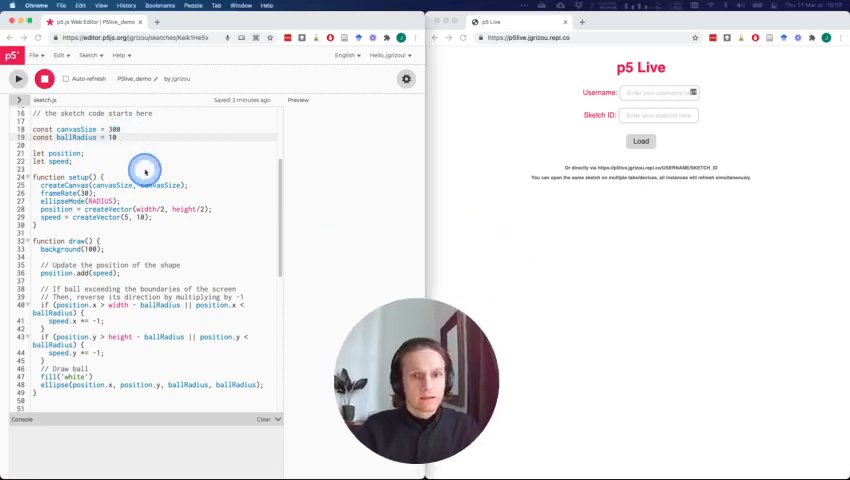
# Run the bouncing-ball sketch so the white ball moves across the gray preview canvas.
pyautogui.click(18, 79)
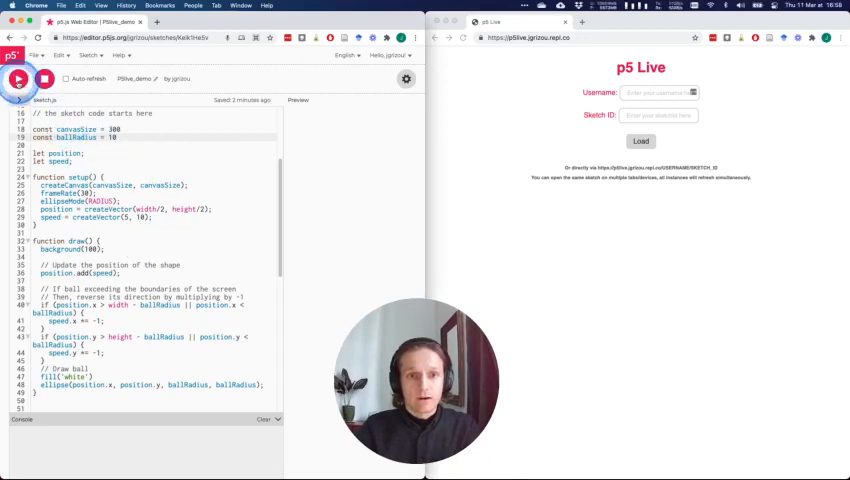
pyautogui.click(18, 79)
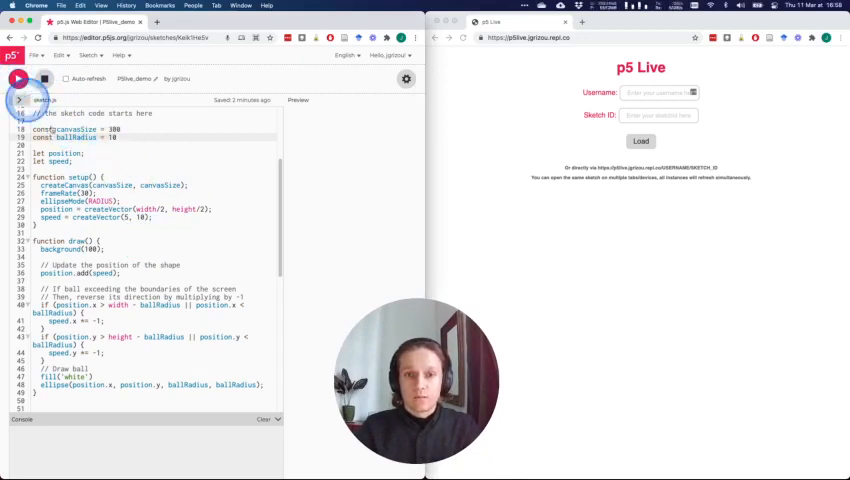
pyautogui.click(18, 79)
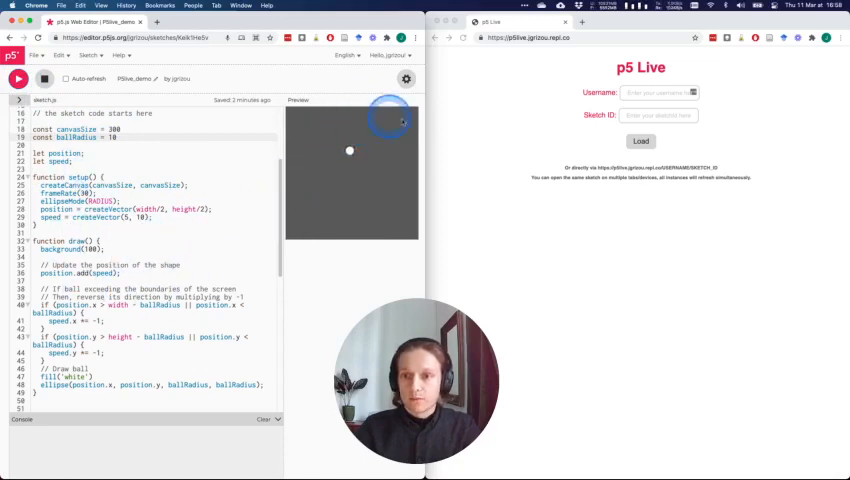
pyautogui.moveTo(360, 308)
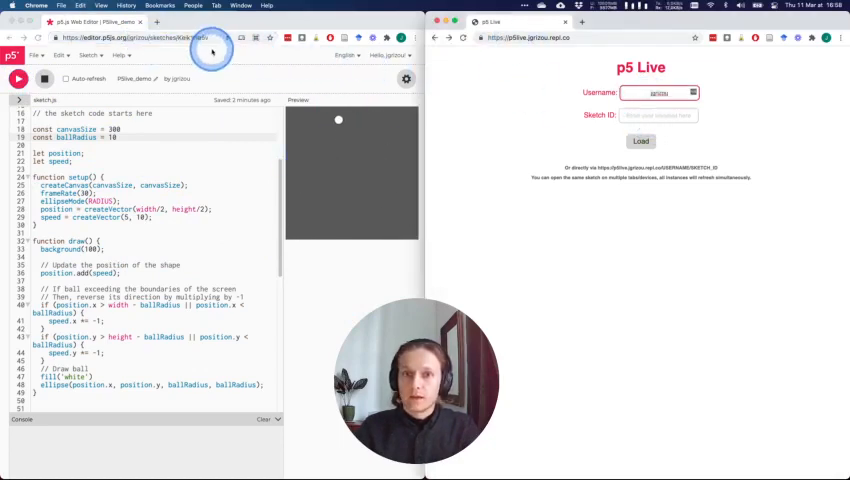
# Load the editor's bouncing-ball sketch into p5 Live using the sketch ID from its address.
pyautogui.click(655, 115)
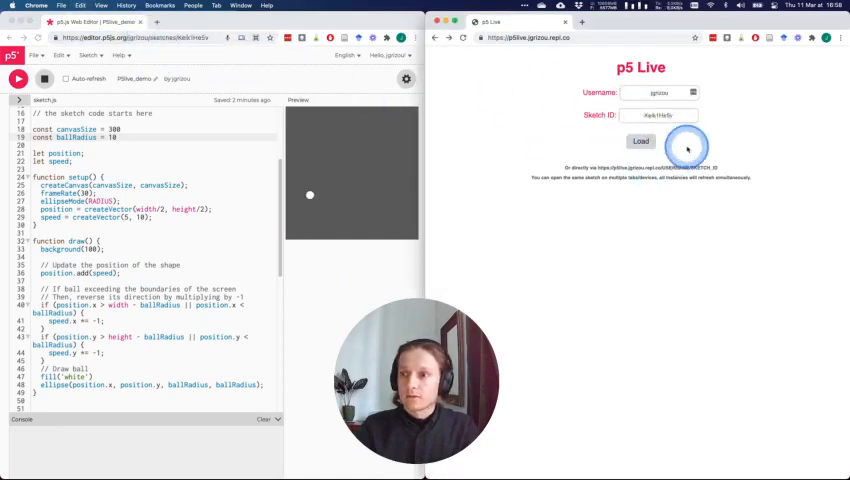
pyautogui.click(640, 141)
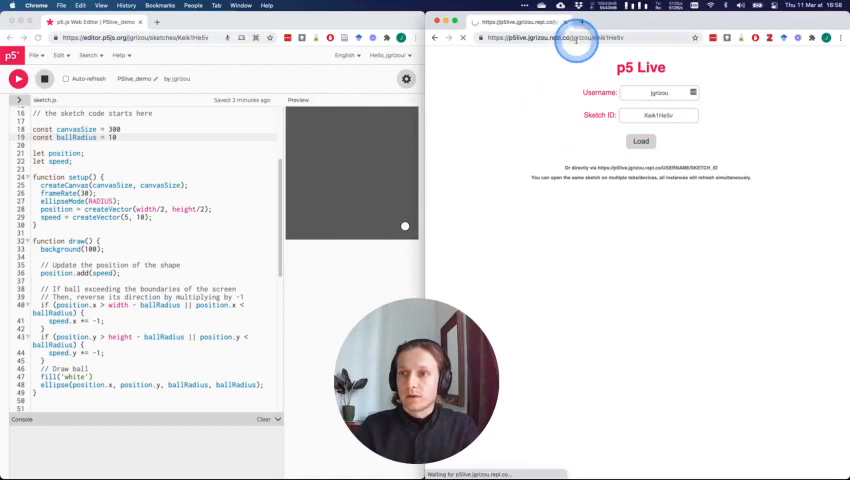
pyautogui.click(640, 140)
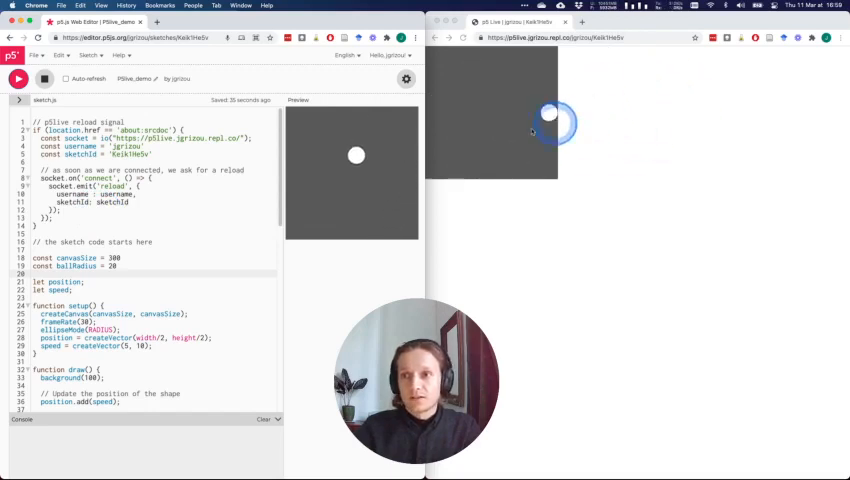
# Scroll the sketch to check the radius-20 ball mirrors in the p5 Live window.
pyautogui.scroll(-3)
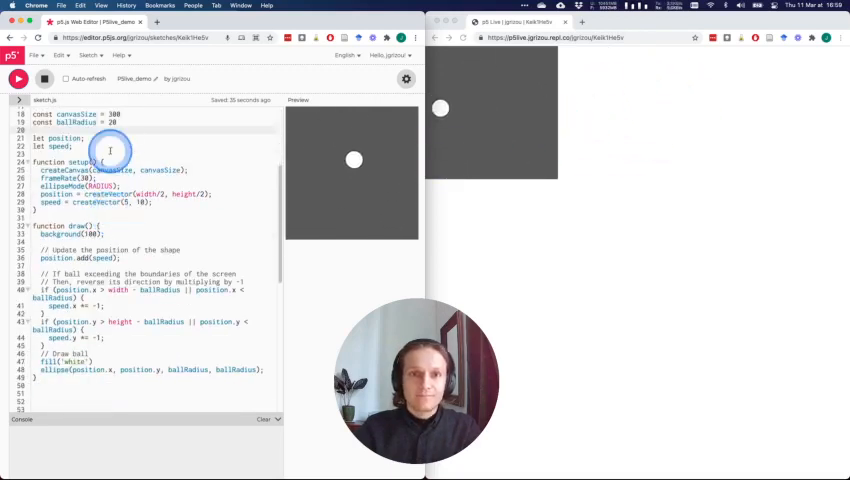